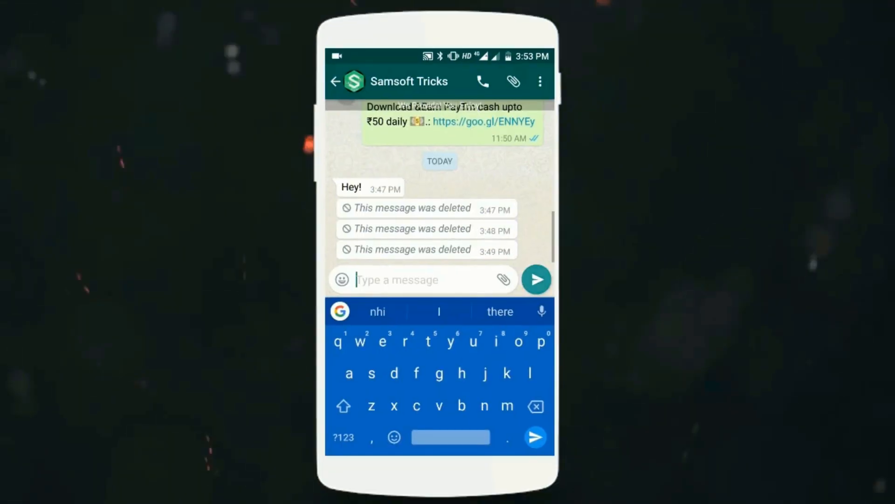
# Leave the WhatsApp chat with three deleted messages for the home screen
pyautogui.click(535, 280)
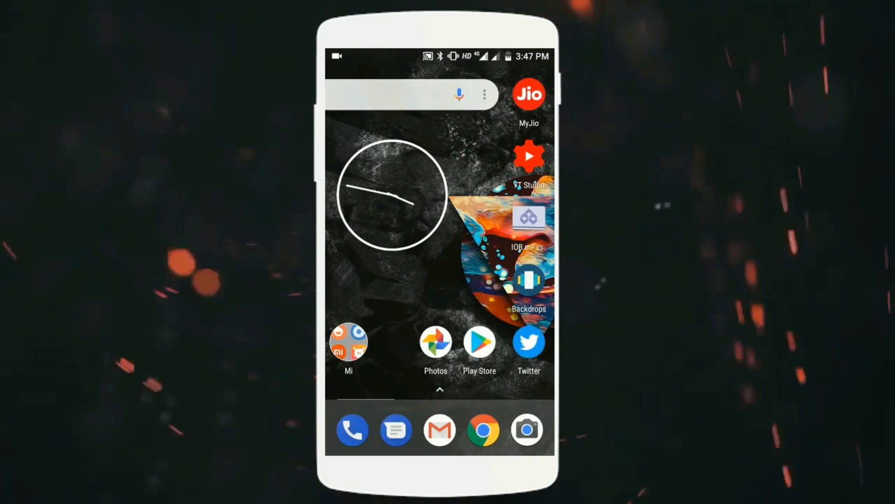
# Install Notification History Log by ikva eSolutions from Play Store and launch it
pyautogui.click(479, 343)
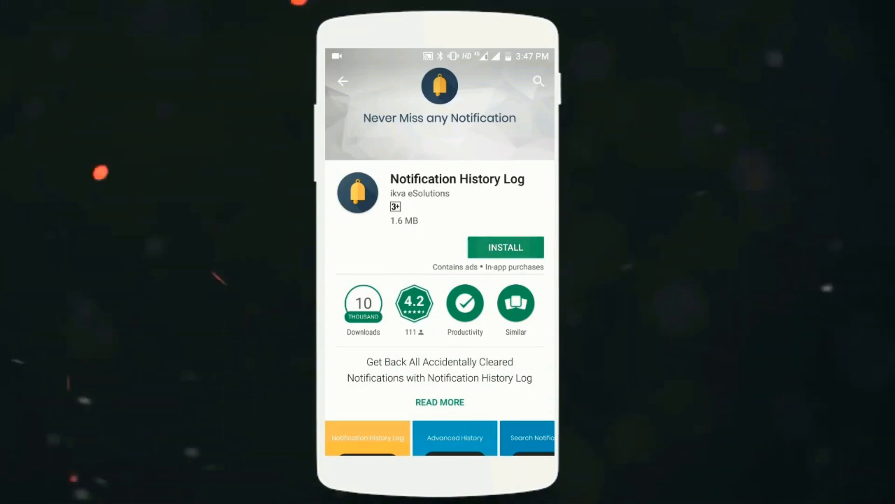
pyautogui.click(505, 247)
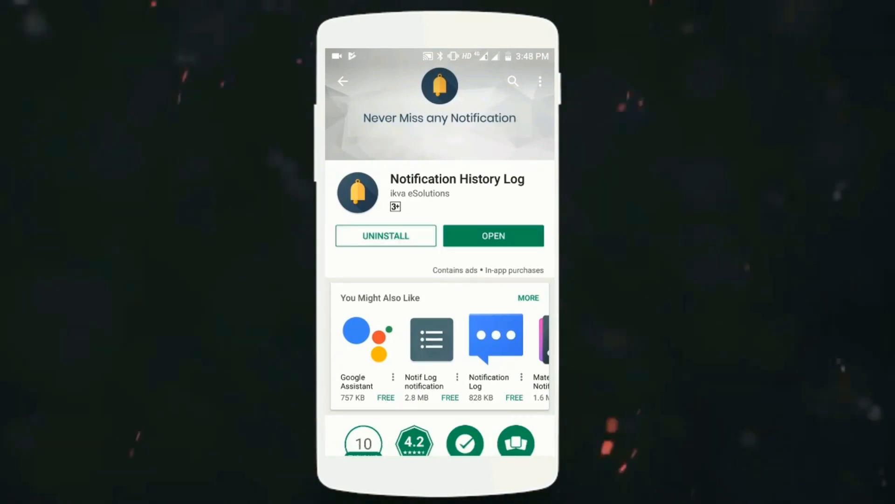
pyautogui.click(493, 235)
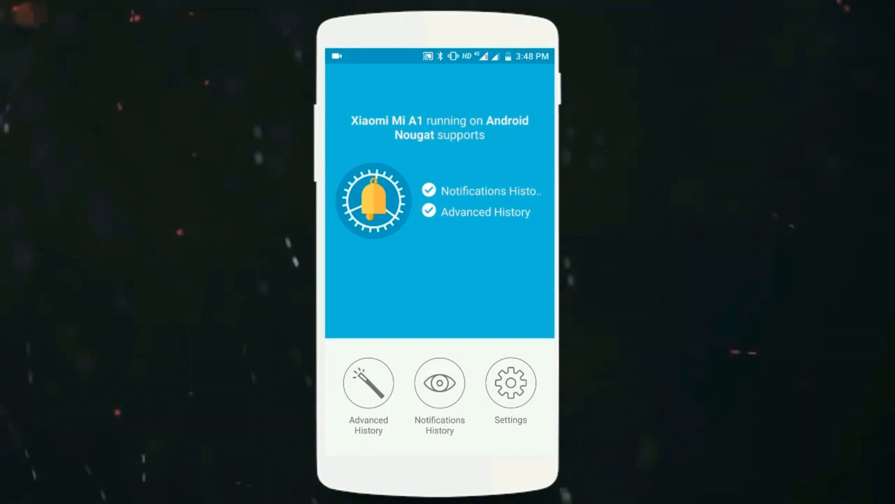
# Switch on notification access for Notification History Log and allow it to read notifications
pyautogui.click(368, 383)
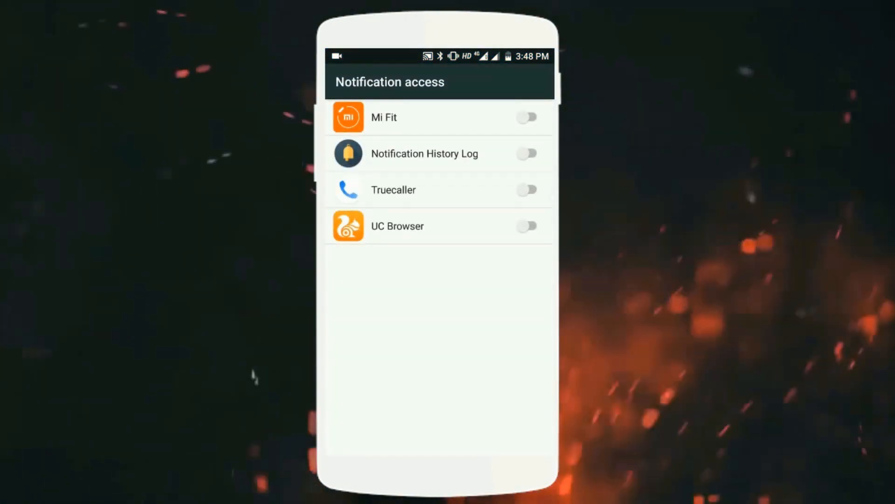
pyautogui.click(526, 153)
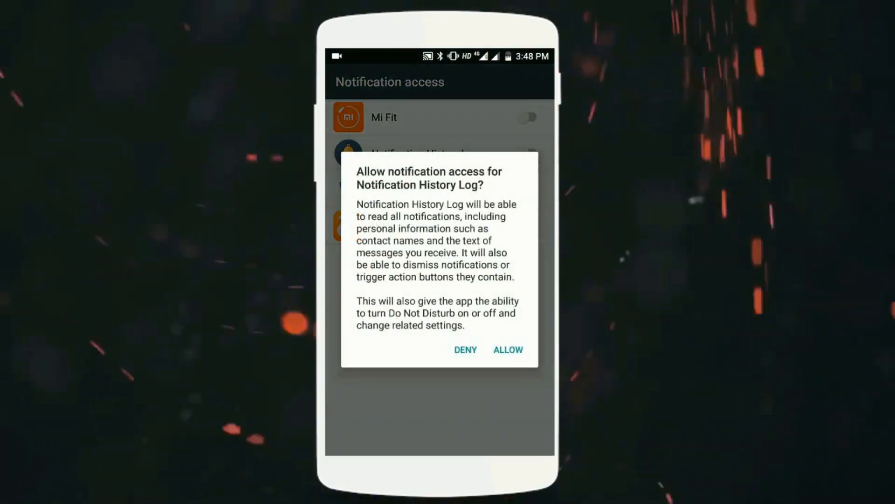
pyautogui.click(507, 349)
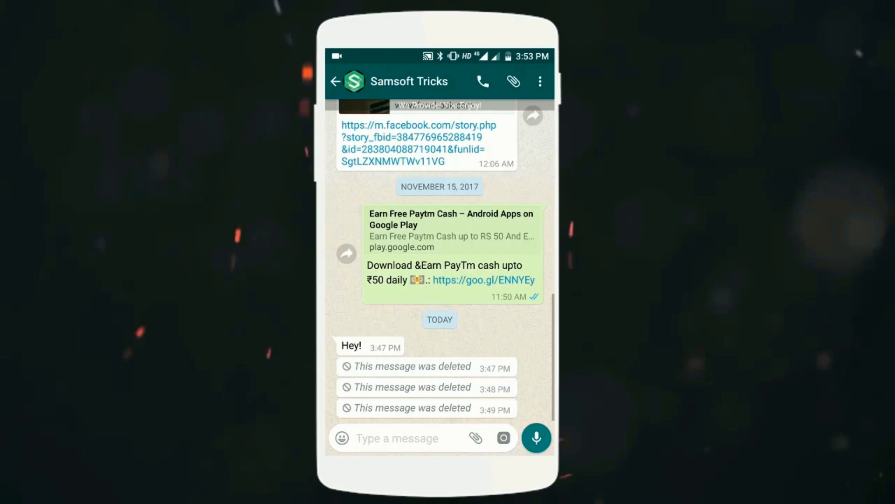
# Send a 'Hi' message in the WhatsApp chat and delete it for everyone
pyautogui.click(397, 438)
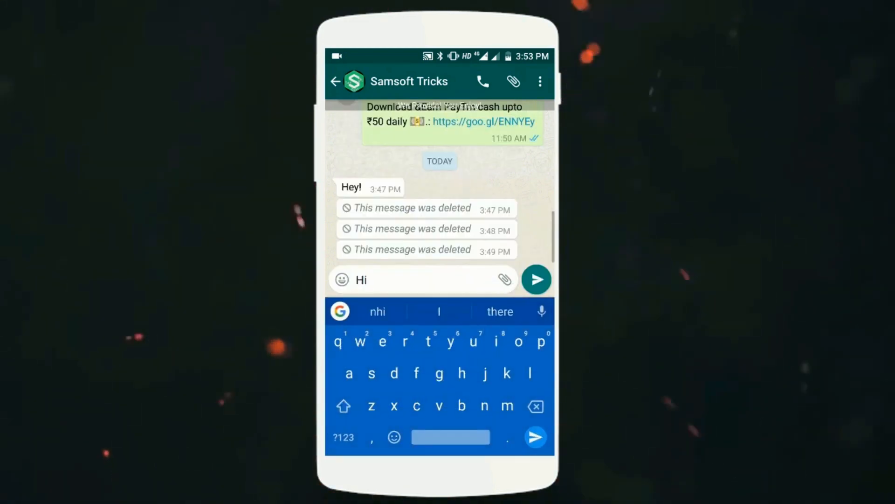
pyautogui.click(535, 279)
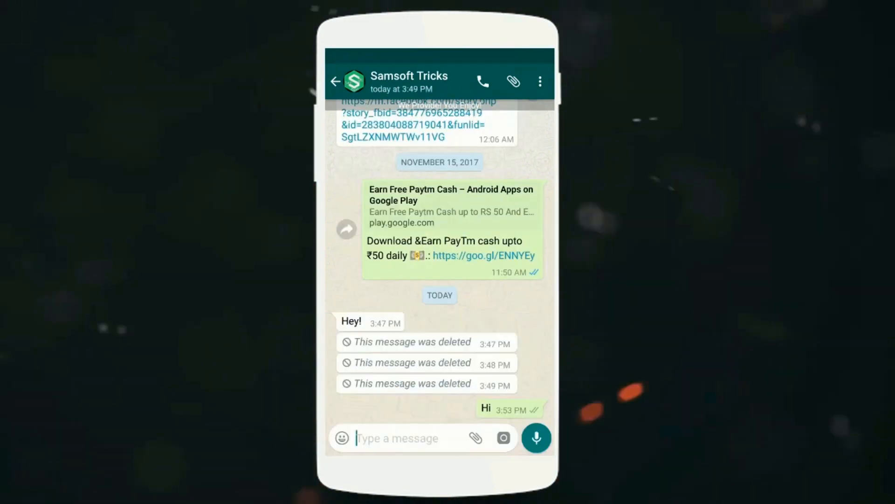
pyautogui.click(485, 408)
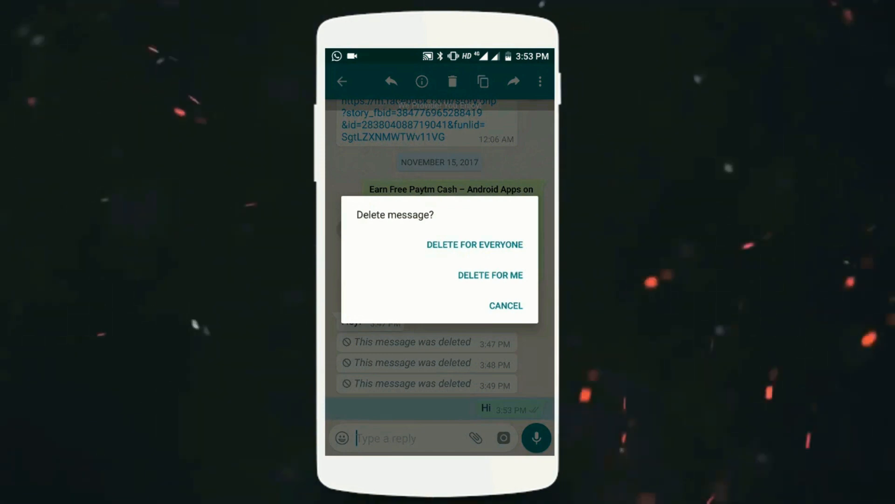
pyautogui.click(490, 275)
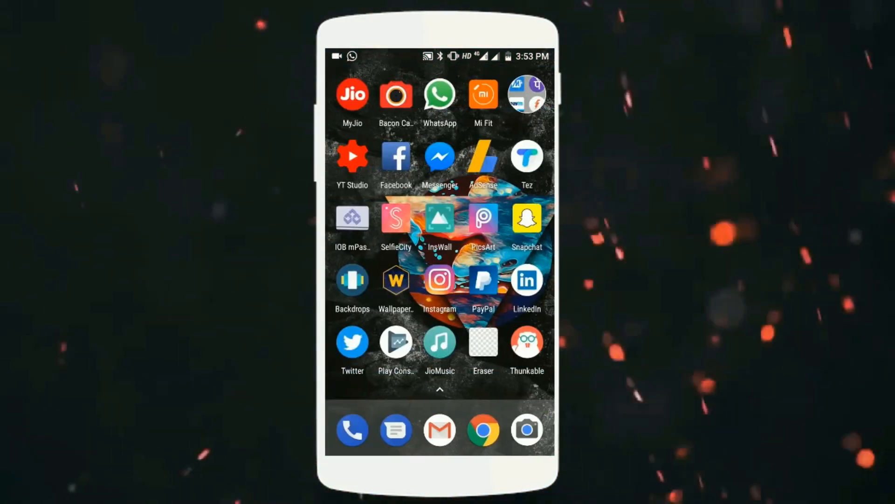
pyautogui.click(439, 94)
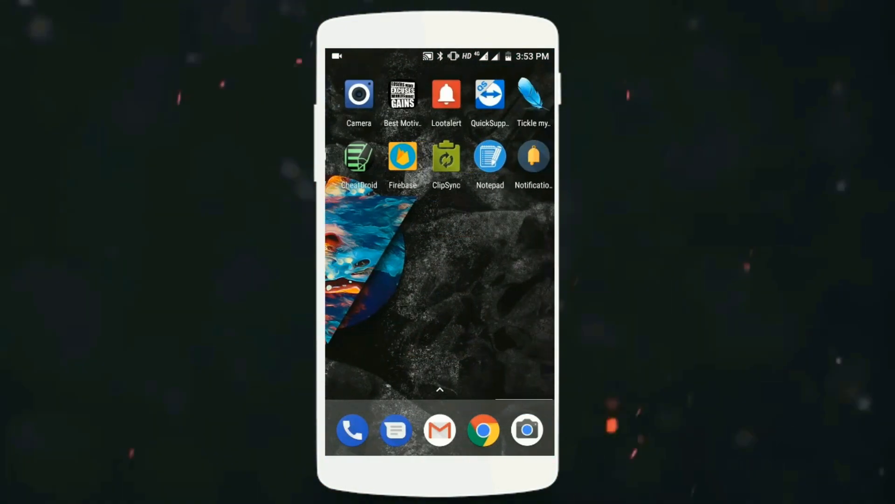
pyautogui.click(534, 157)
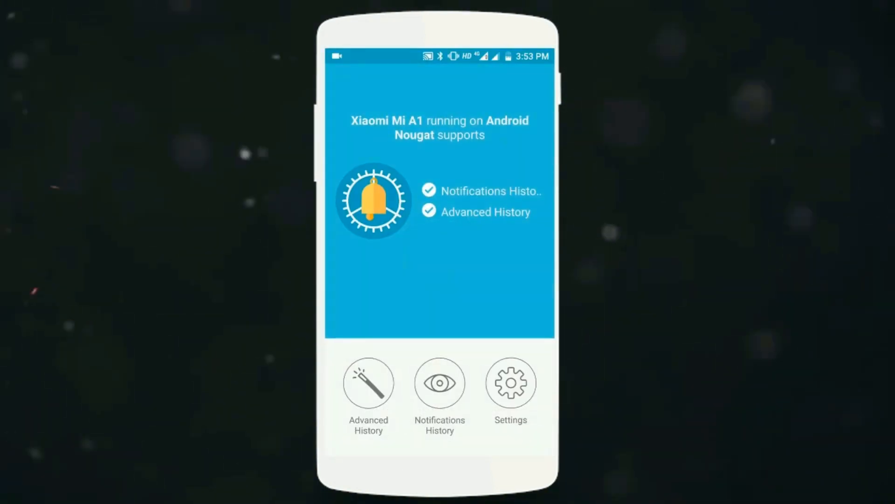
pyautogui.click(369, 382)
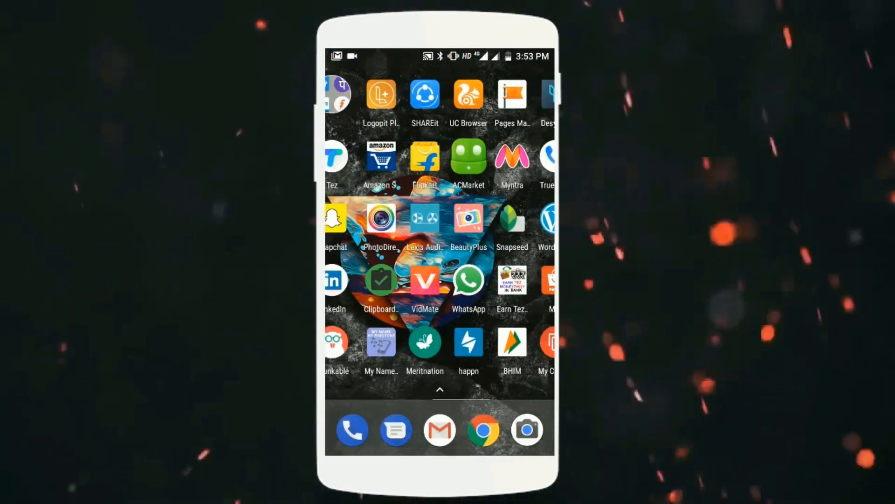
# Return to the WhatsApp chat and send 'Hi bro hows u'
pyautogui.click(468, 279)
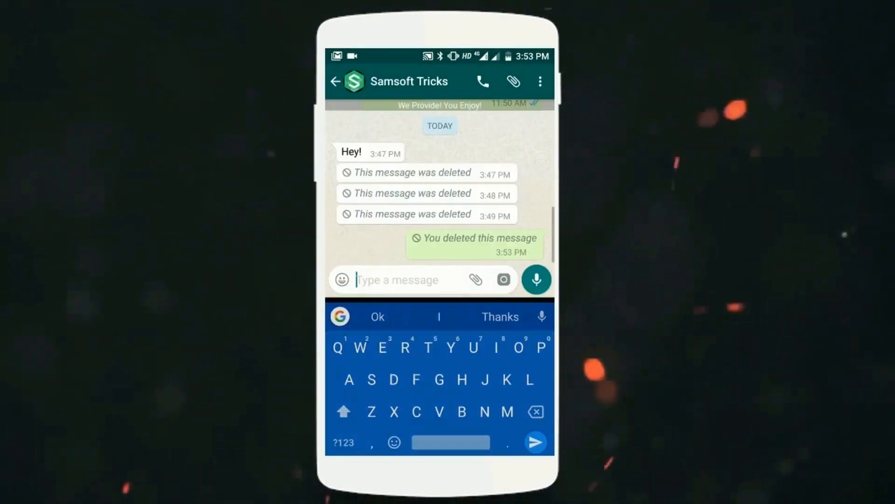
pyautogui.write('Hi bro how')
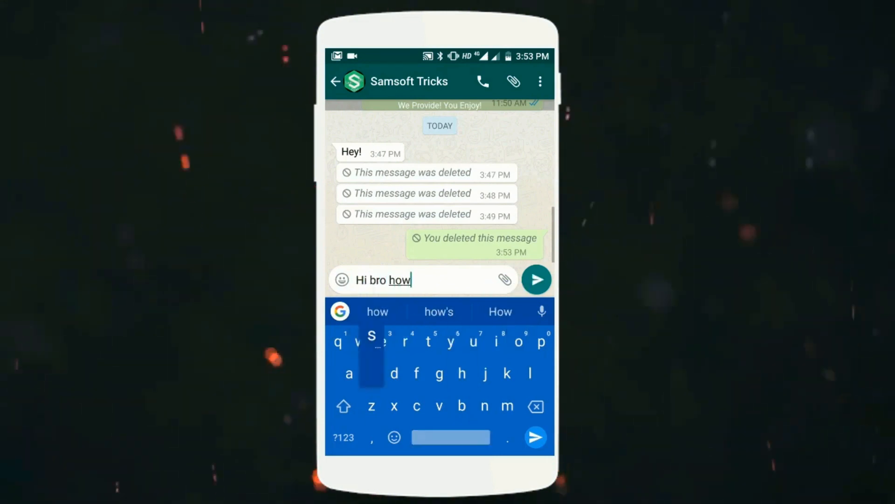
pyautogui.click(535, 279)
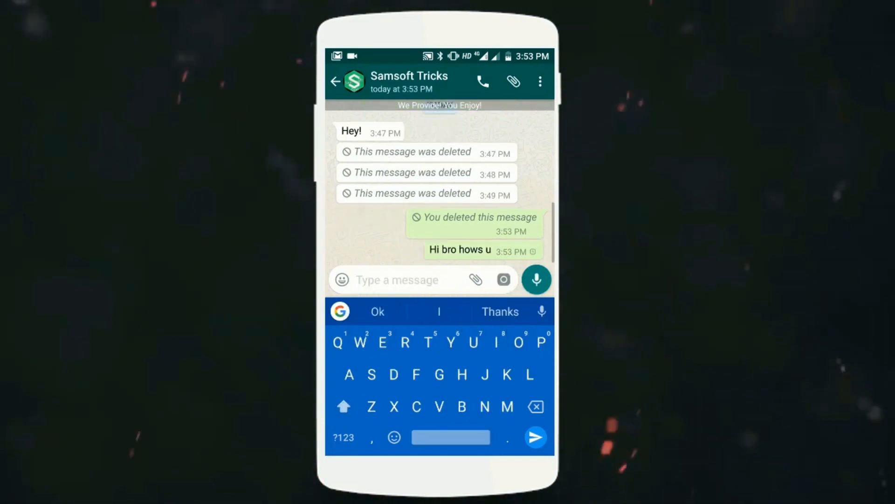